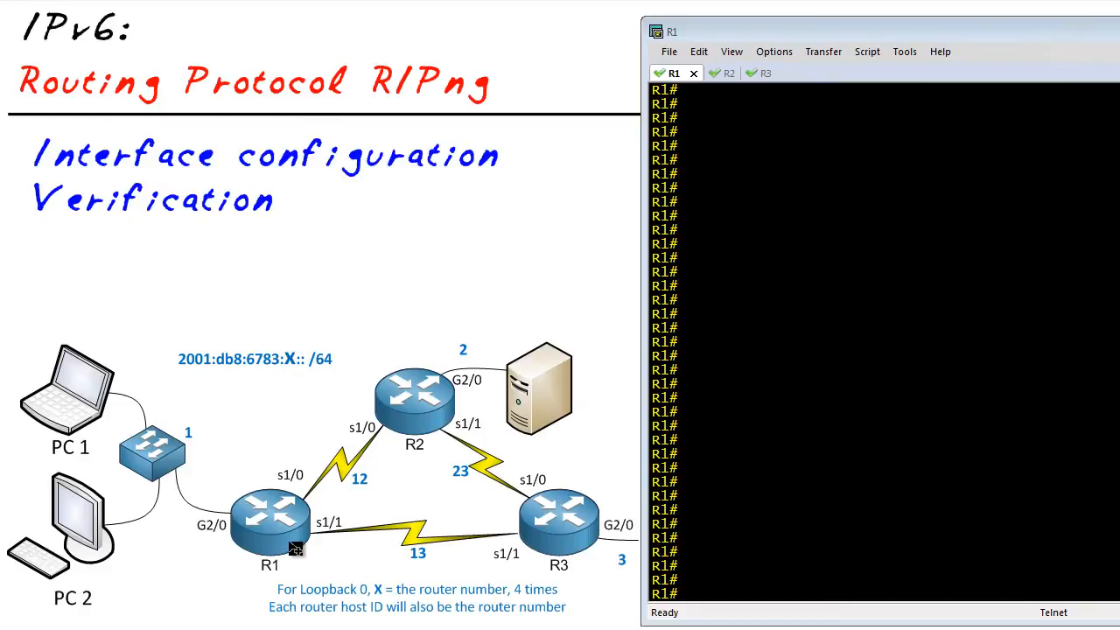
mouse_move(468, 571)
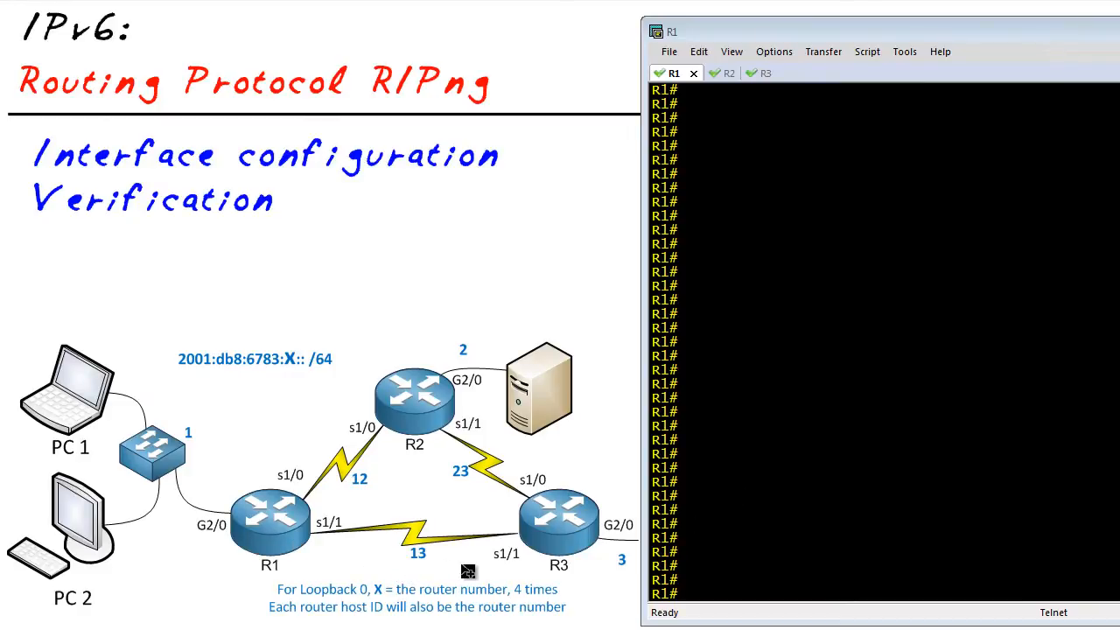
mouse_move(595, 551)
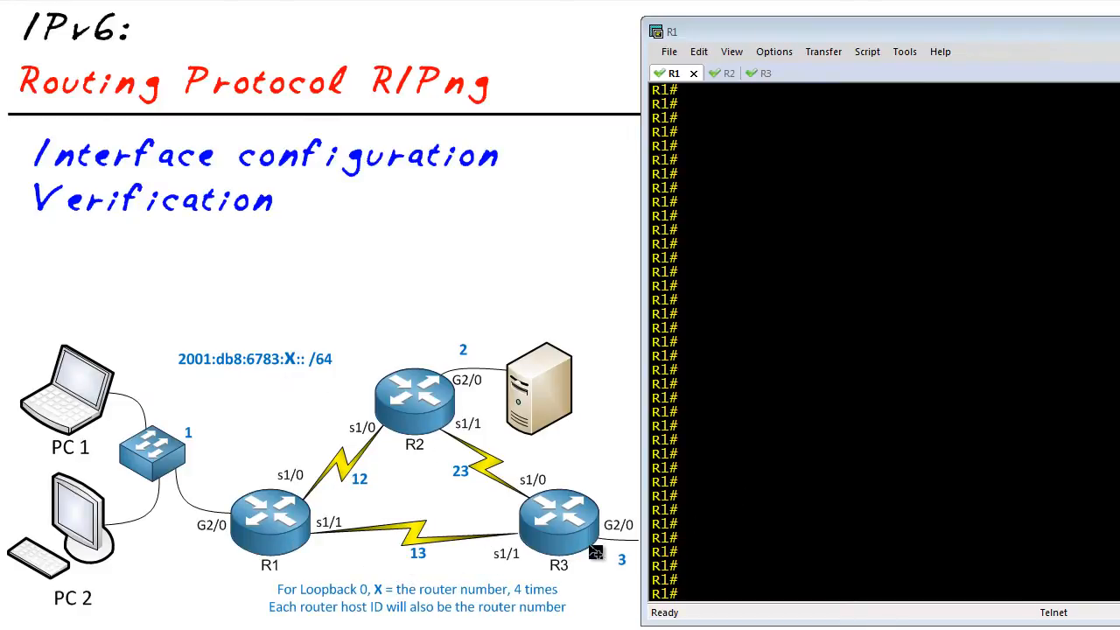
Run 'show ipv6 int brief' on R1 and page through to list all interface addresses.
type("show ipv6 int brief")
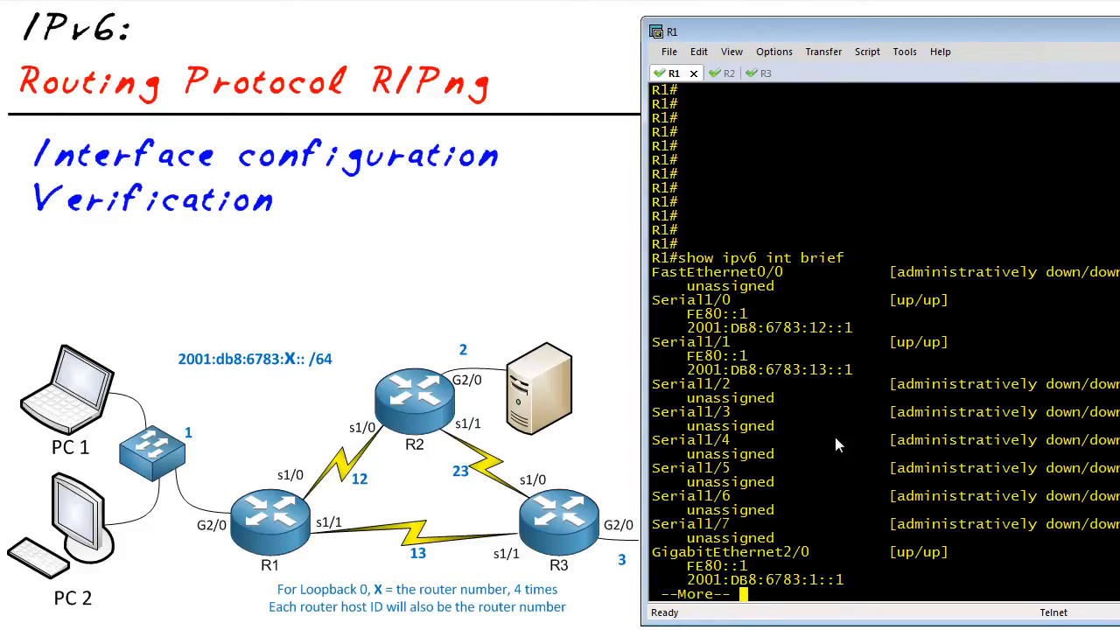
key("space")
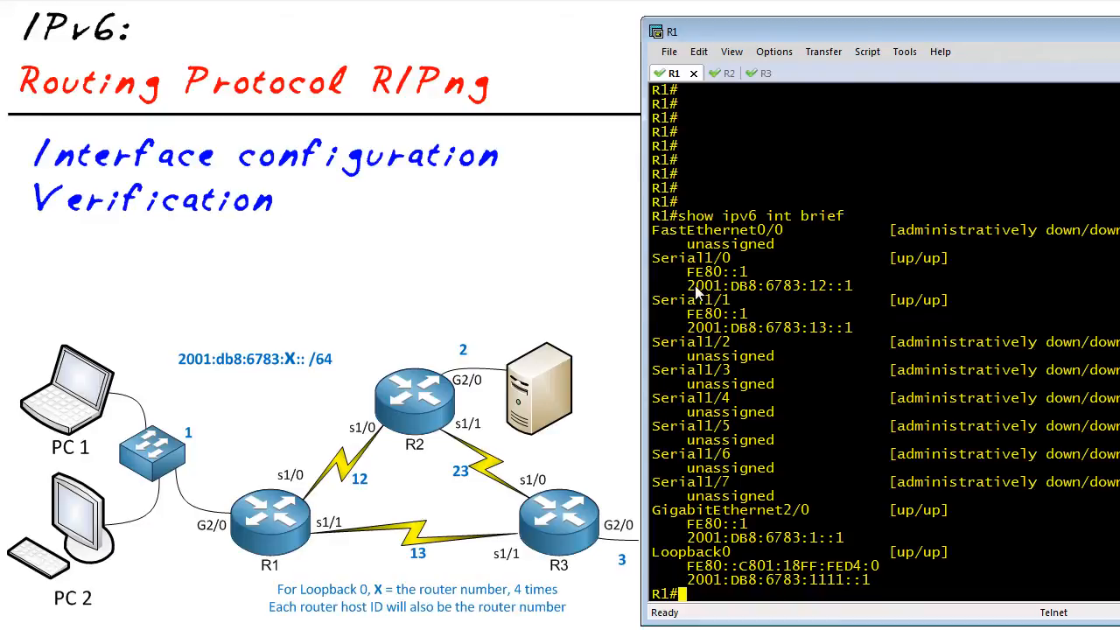
Ping R3's serial address 2001:DB8:6783:13::3 from R1 using the copied Serial1/1 prefix.
type("ping")
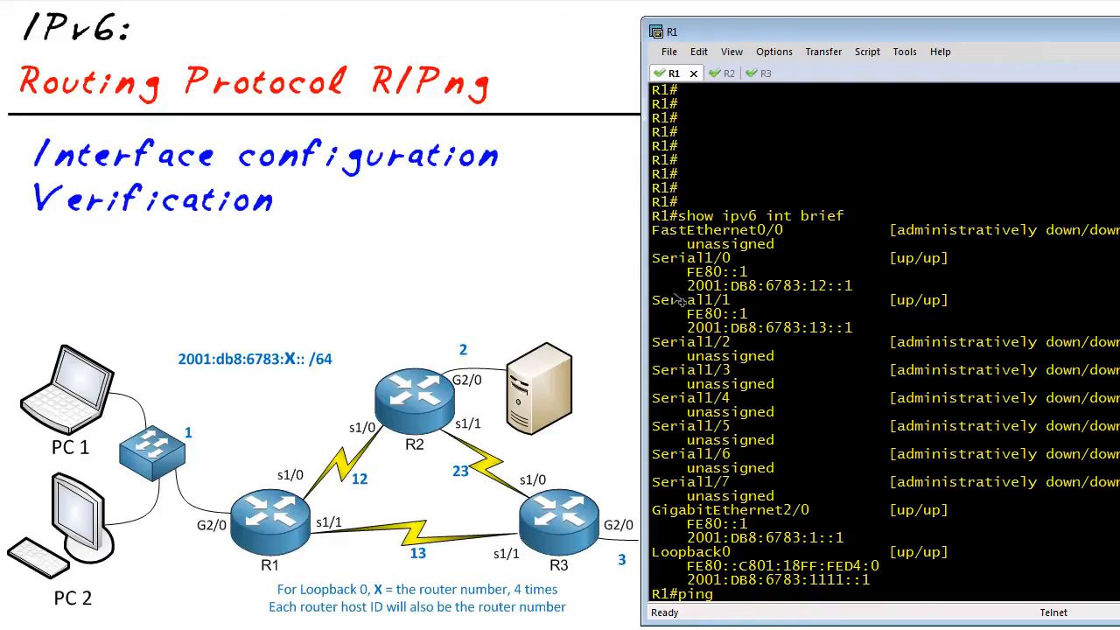
left_click_drag(688, 327, 844, 328)
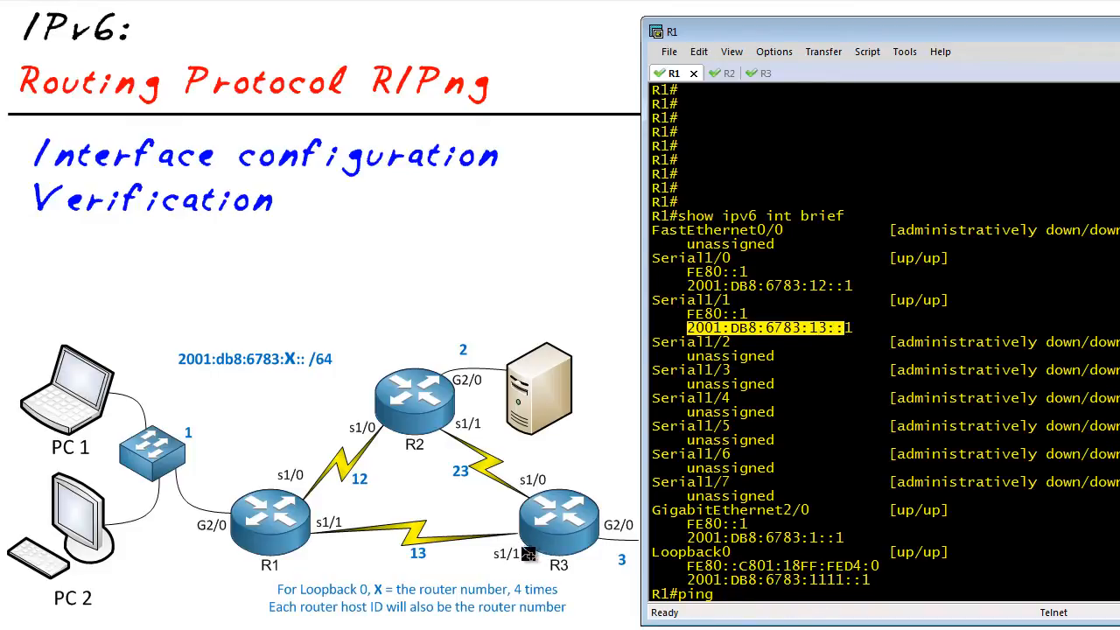
type("2001:DB8:6783:13::")
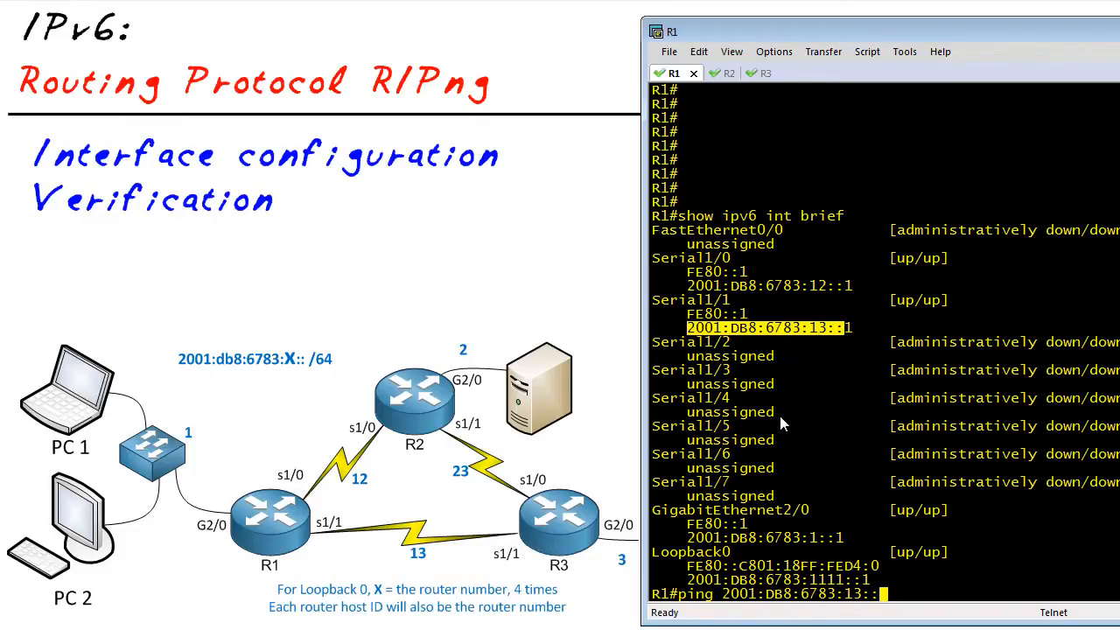
key("Return")
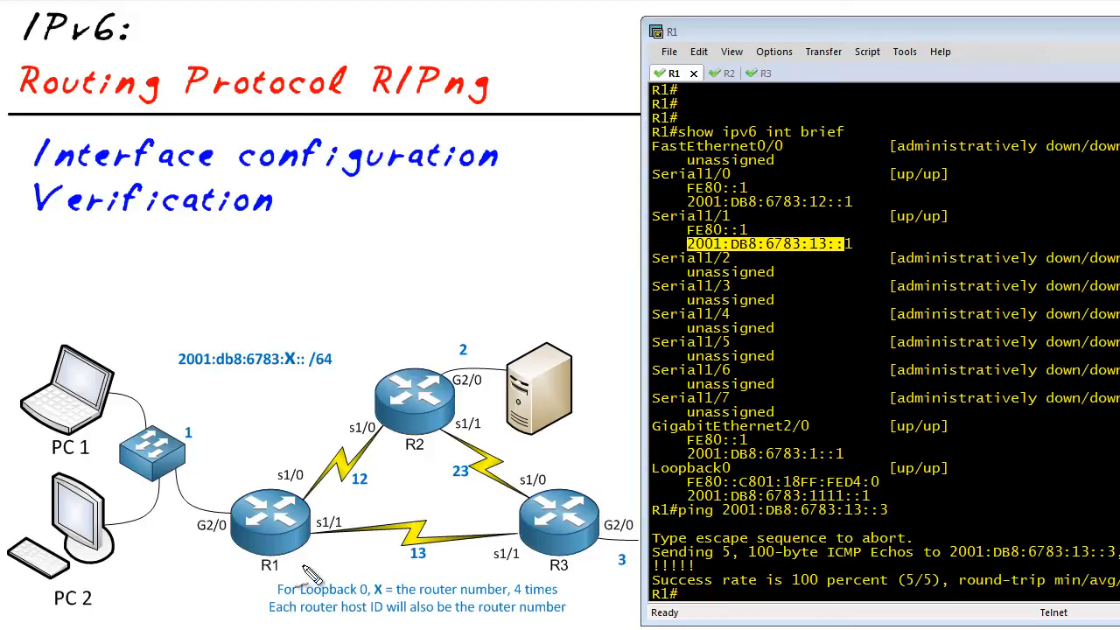
left_click_drag(289, 564, 319, 561)
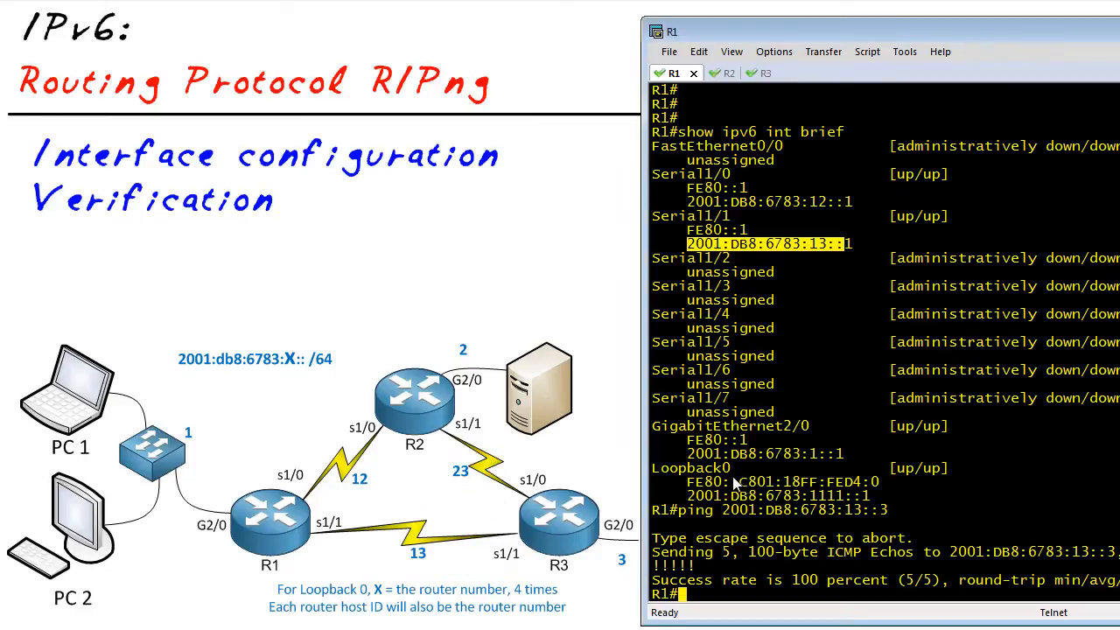
type("ping 2001:DB8:6783:23::3")
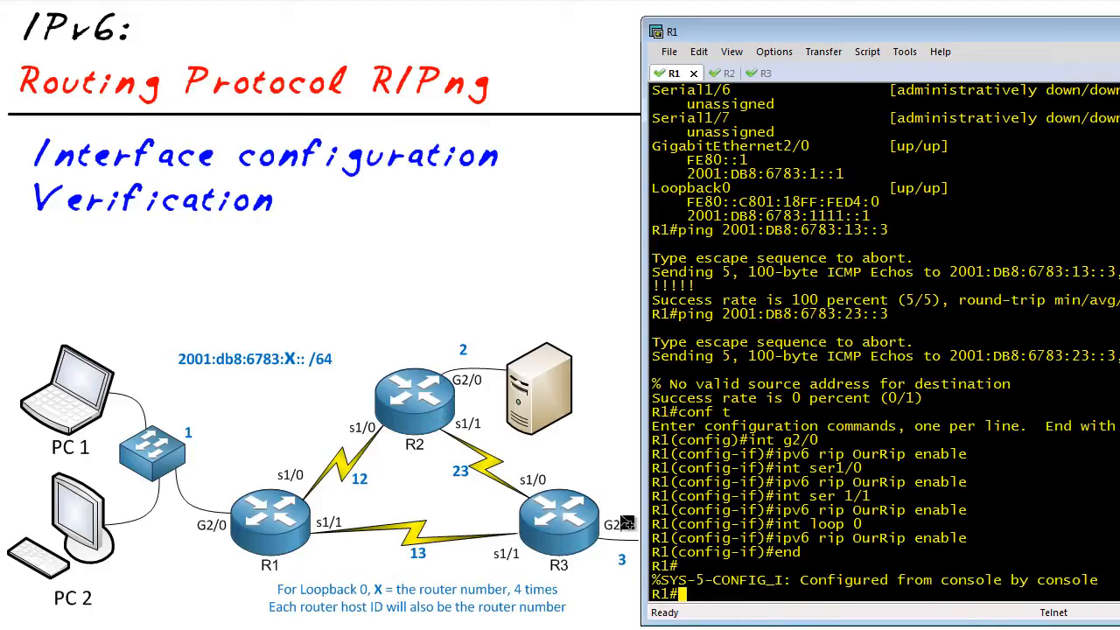
On R2, enable 'ipv6 rip OurRip' on G2/0, Serial1/0, Serial1/1 and Loopback 0.
left_click(711, 73)
type("ipv6 ri")
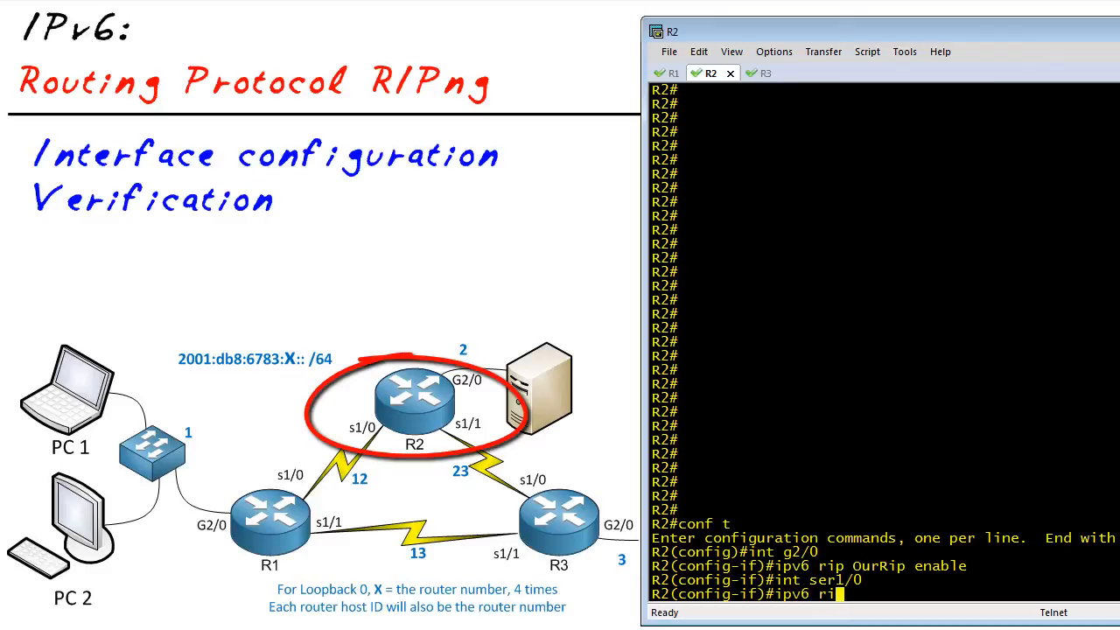
type("OurRip enable")
type("int ser 1/1")
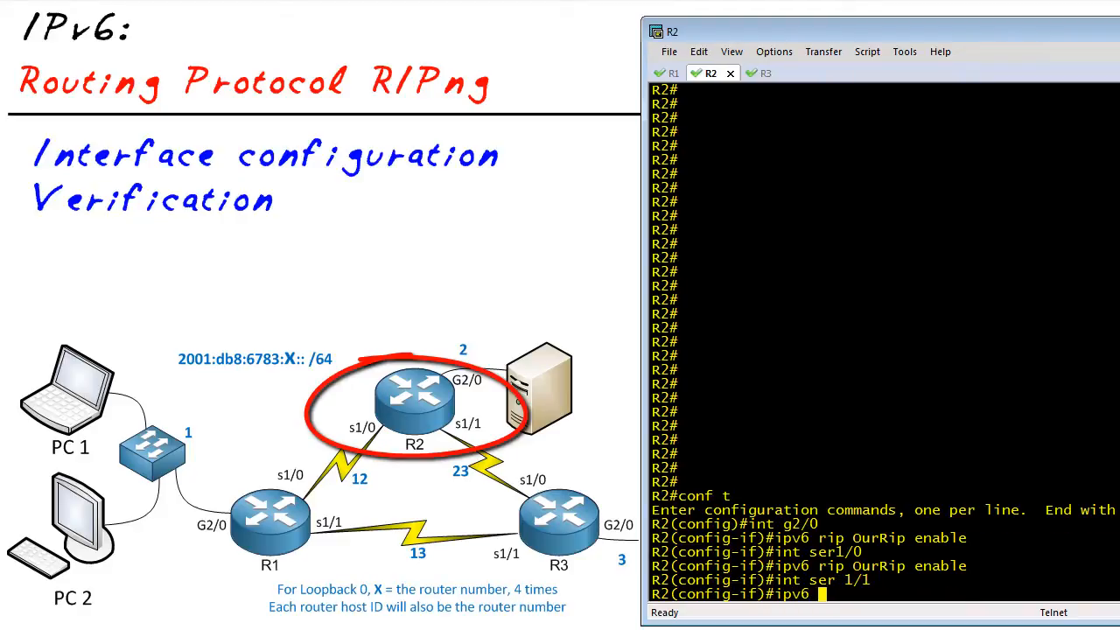
type("rip OurRip enable")
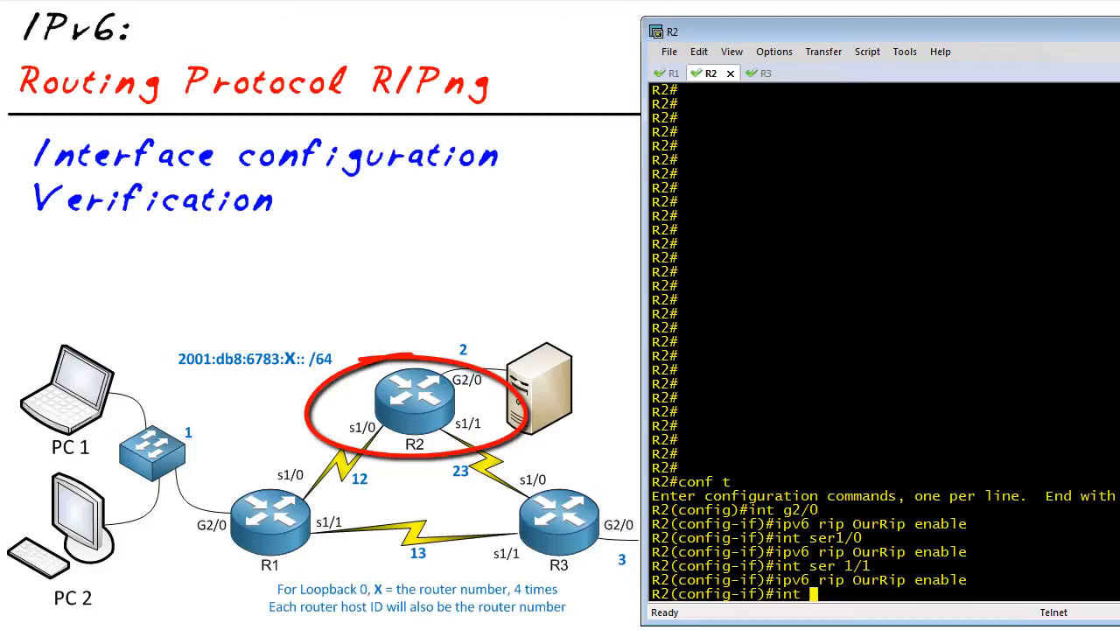
type("int loop 0")
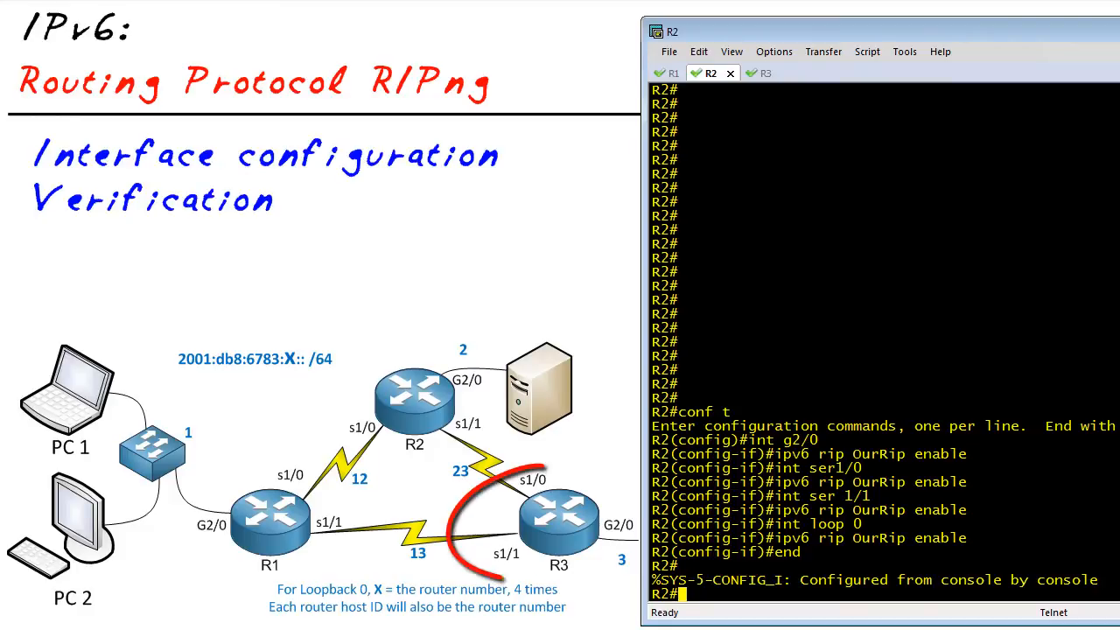
On R3, enable 'ipv6 rip OurRip' on G2/0, Serial1/0, Serial1/1 and Loopback 0.
left_click(742, 73)
type("int g2/")
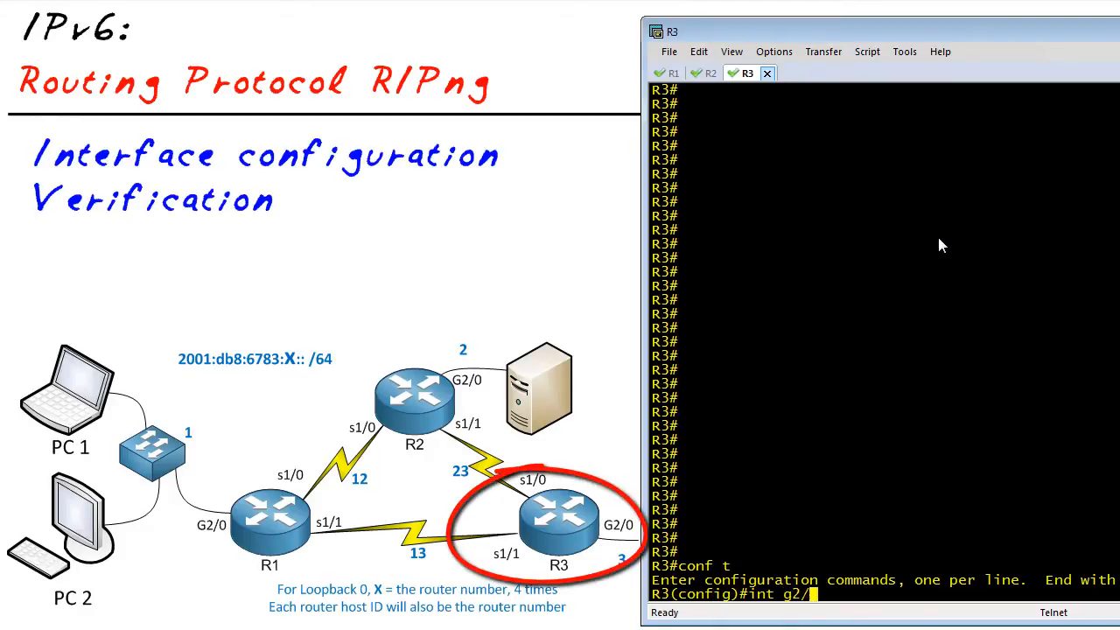
type("ipv6 rip O")
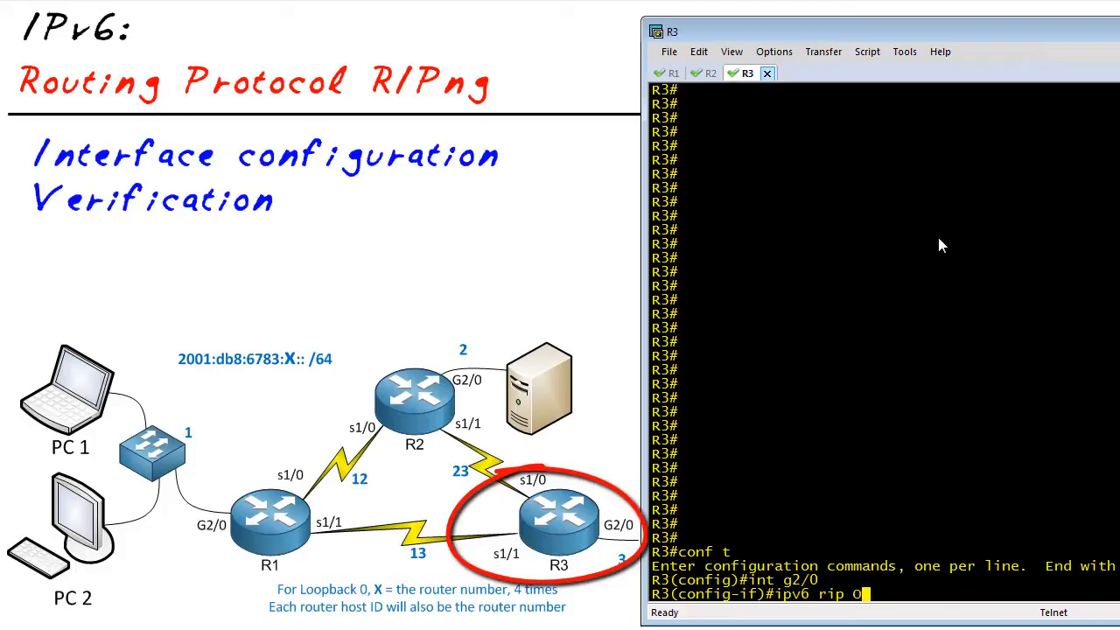
type("urRip enab")
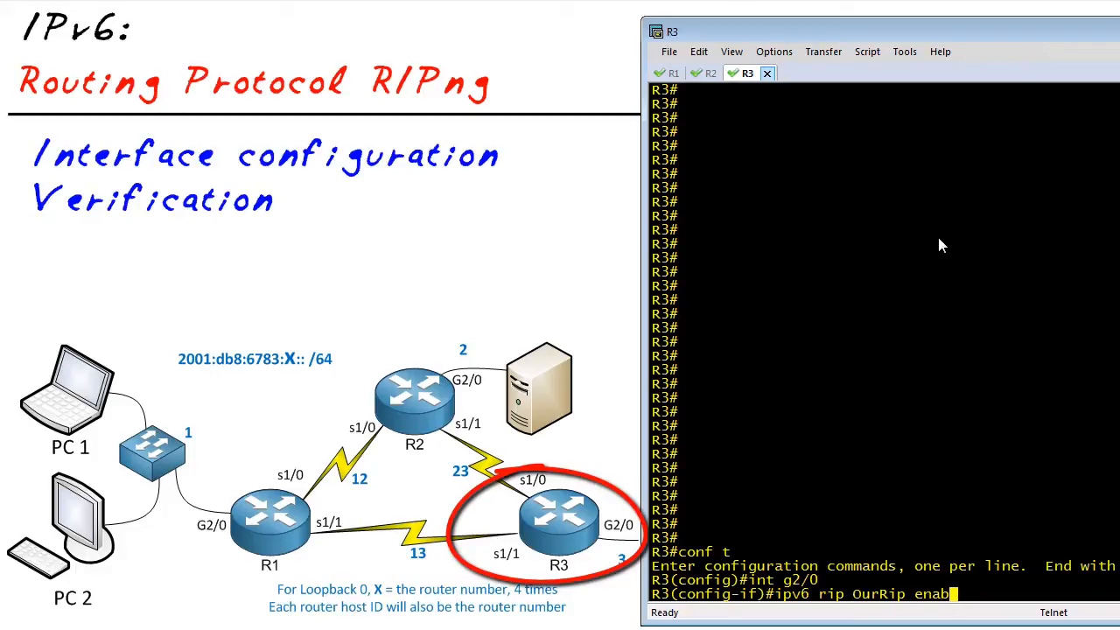
type("int ser1/0")
type("ipv6 rip")
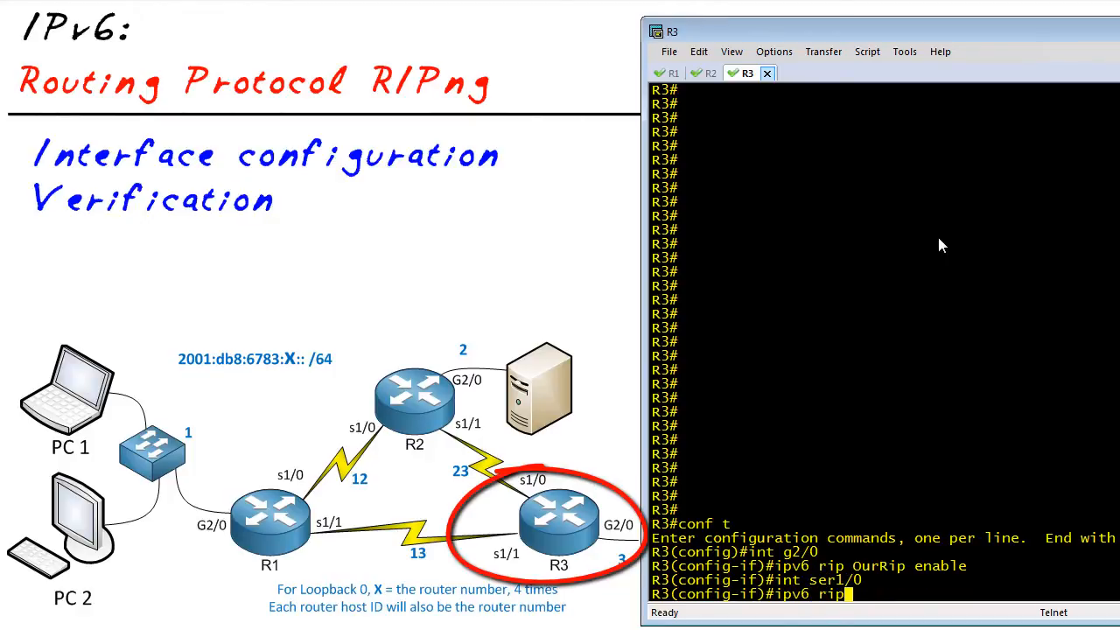
type("OurRip enable")
type("ipv6 r")
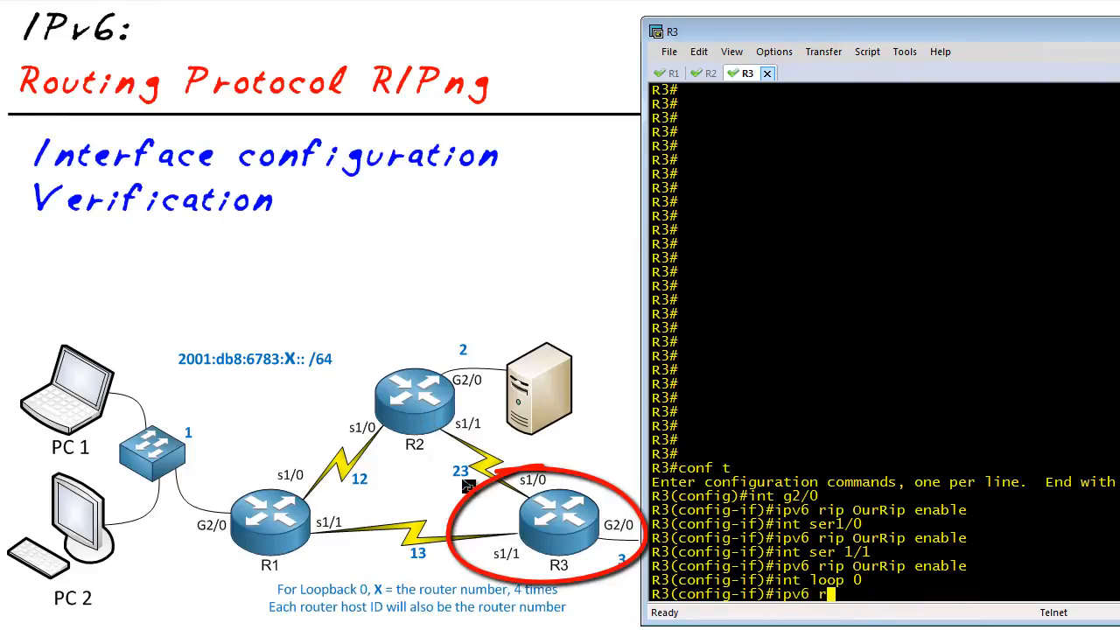
type("ip OurRip enable")
type("end")
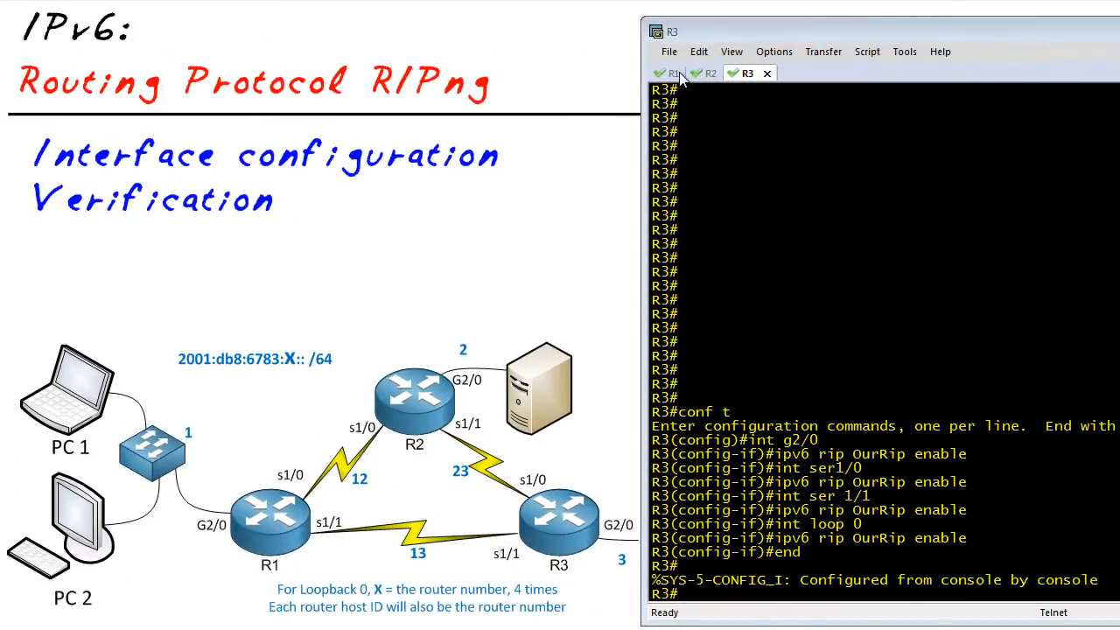
Switch to R1 to ping 2001:DB8:6783:23::3 and show RIP-learned IPv6 routes.
left_click(673, 73)
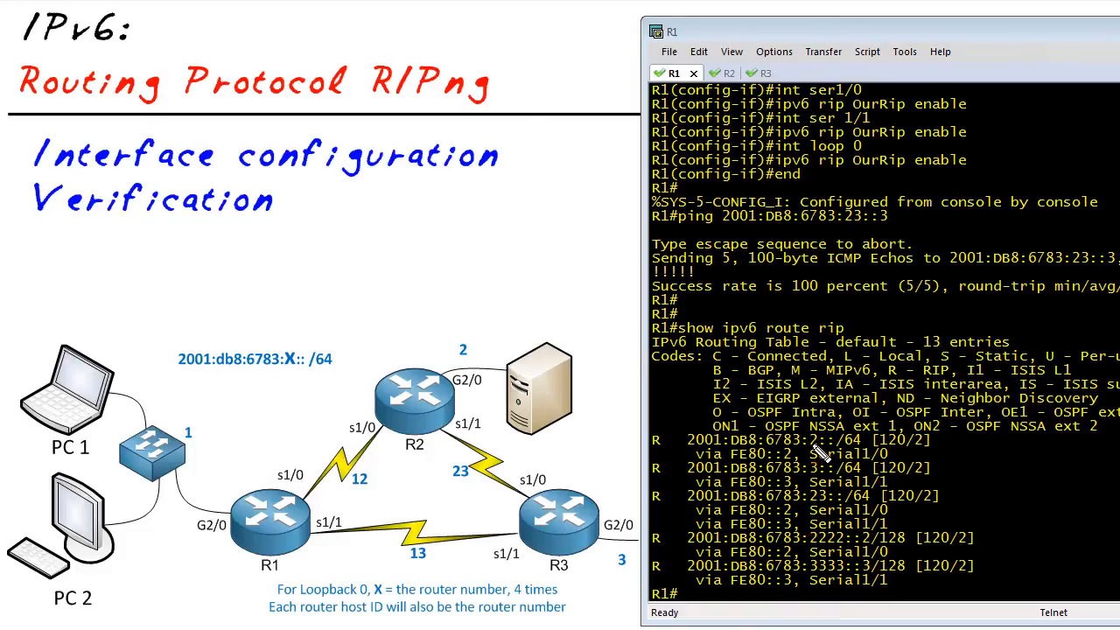